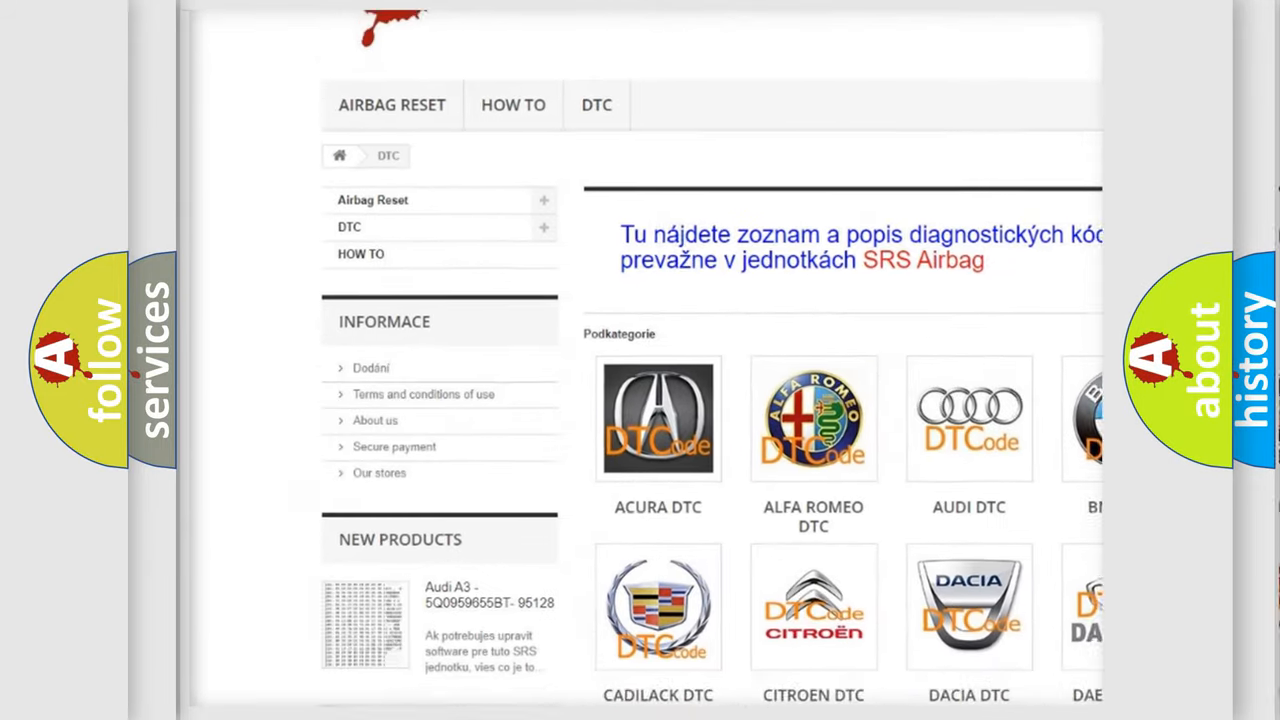
pyautogui.scroll(-3)
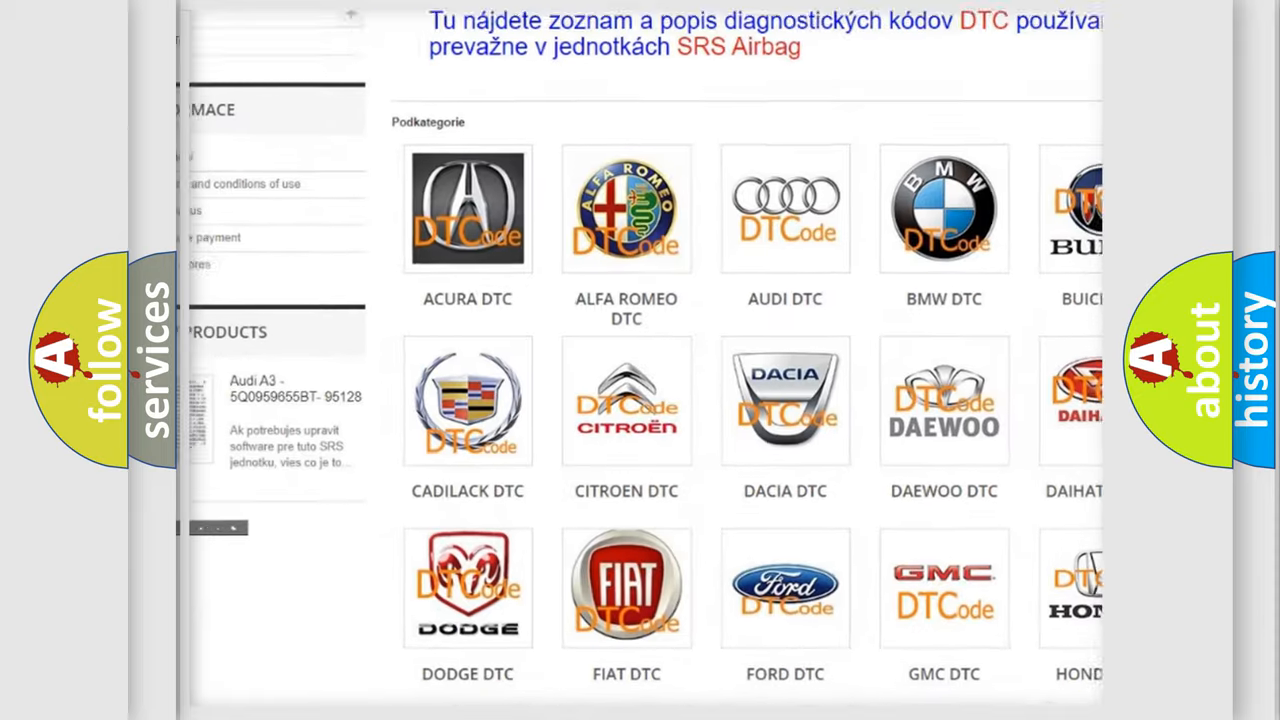
pyautogui.scroll(-3)
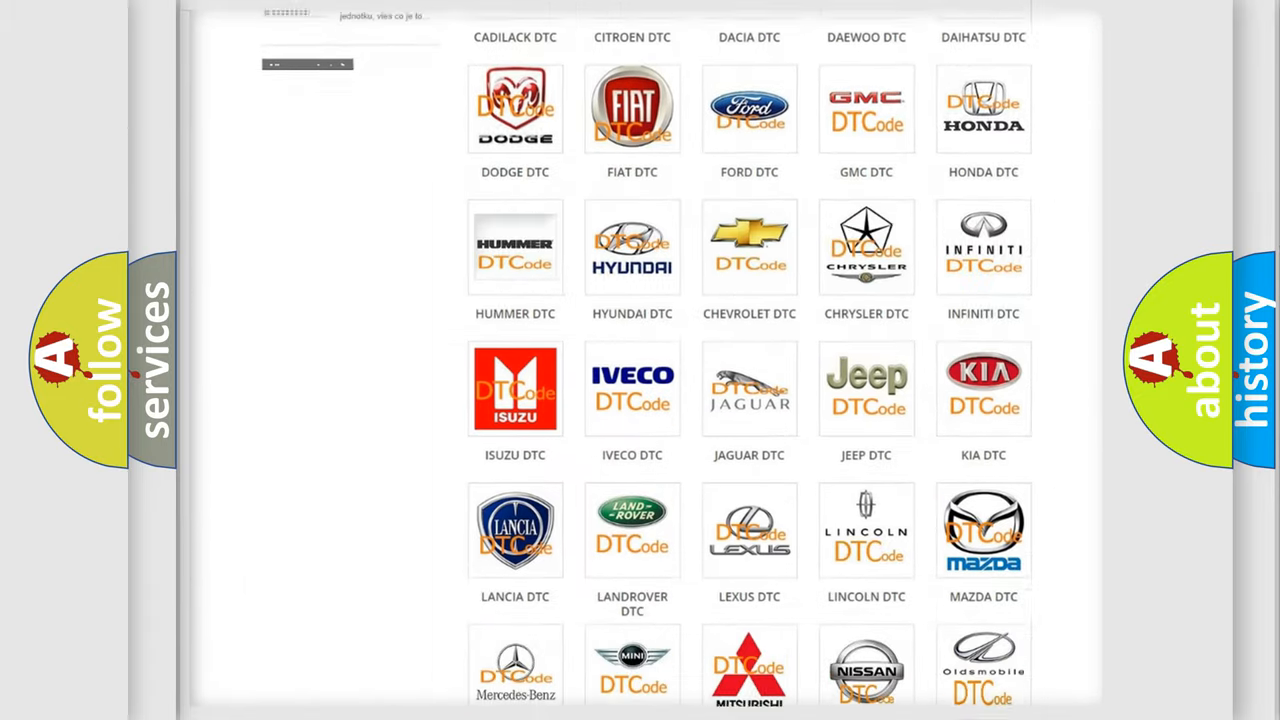
pyautogui.scroll(-3)
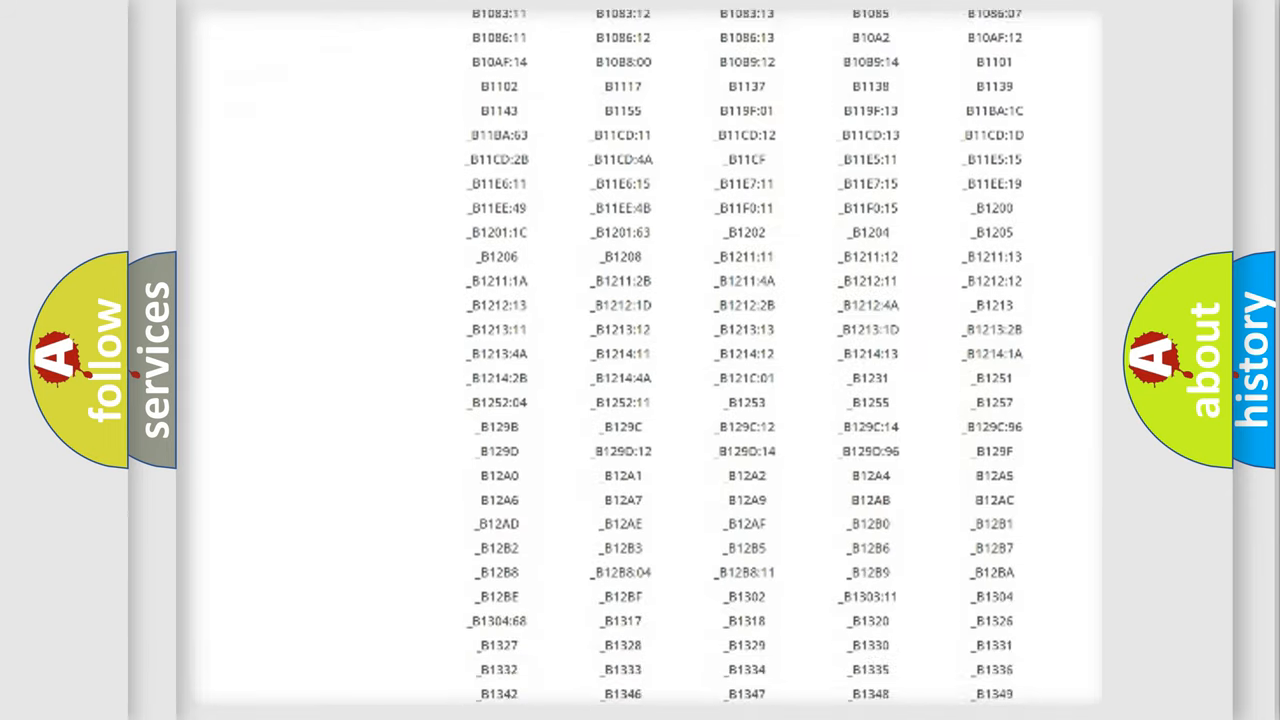
pyautogui.scroll(-3)
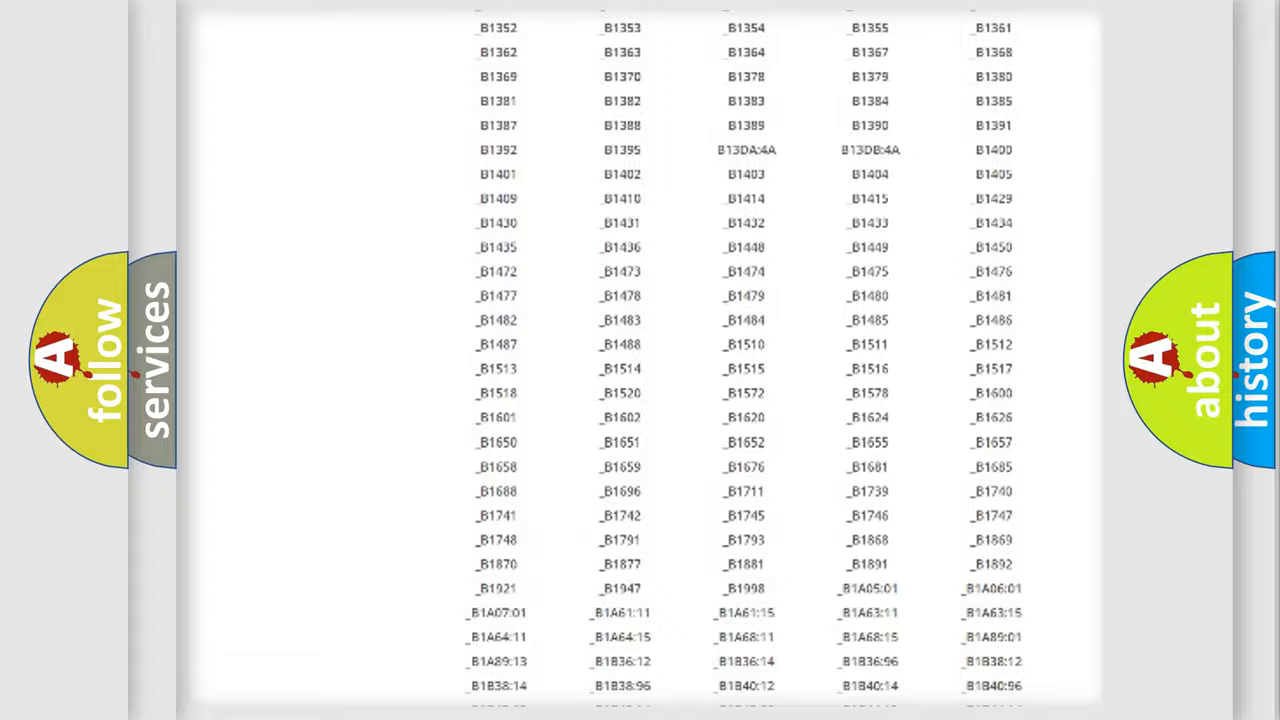